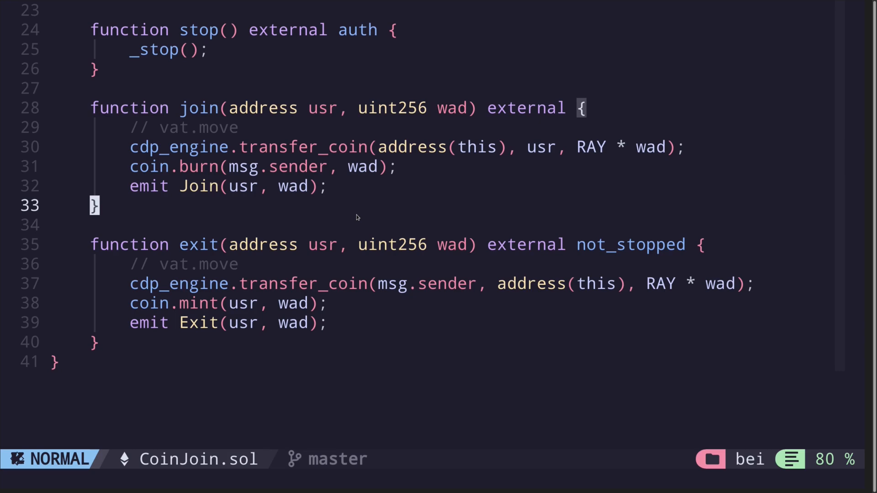
pyautogui.moveTo(198, 130)
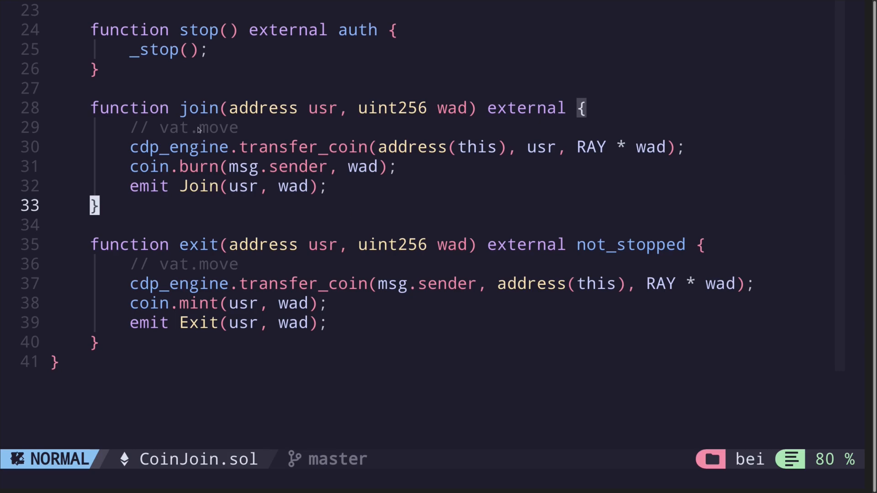
pyautogui.moveTo(217, 162)
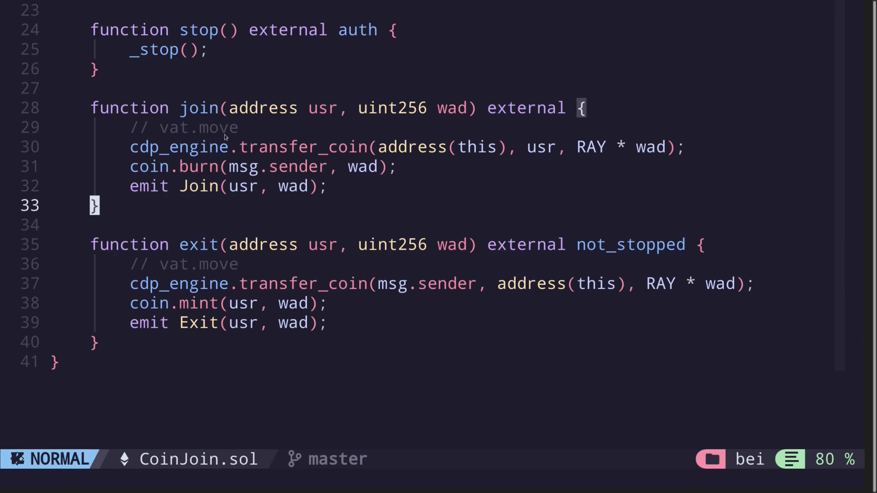
pyautogui.moveTo(206, 151)
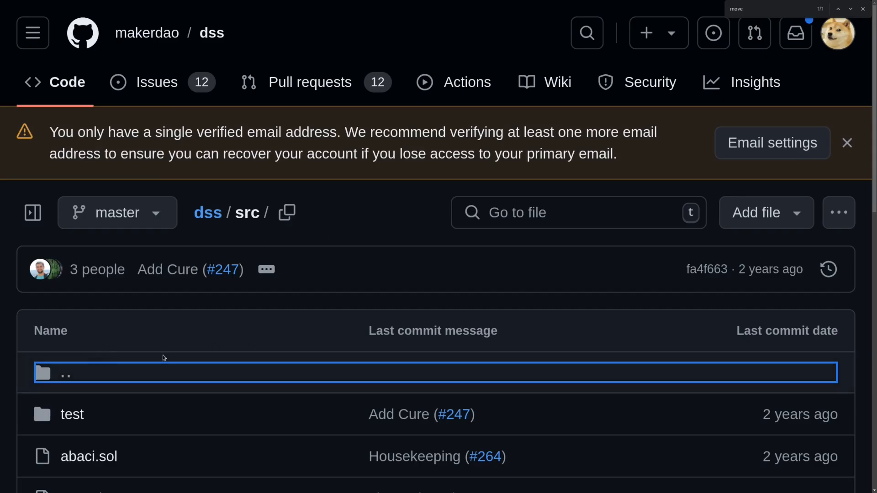
# Open vat.sol in the dss src folder and select its move function's code.
pyautogui.scroll(-3)
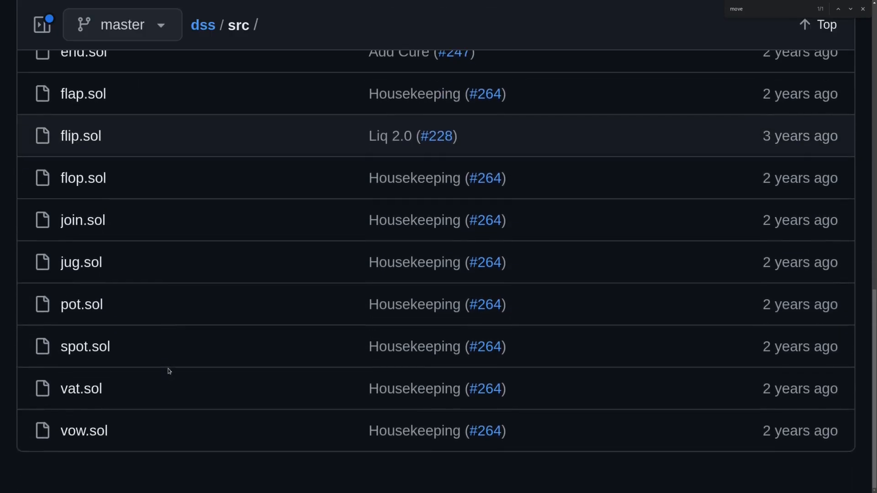
pyautogui.click(81, 389)
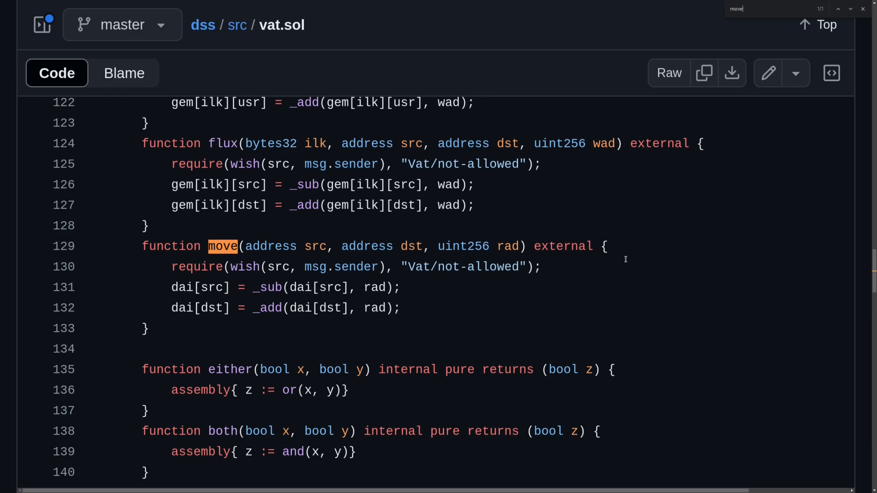
pyautogui.moveTo(193, 331)
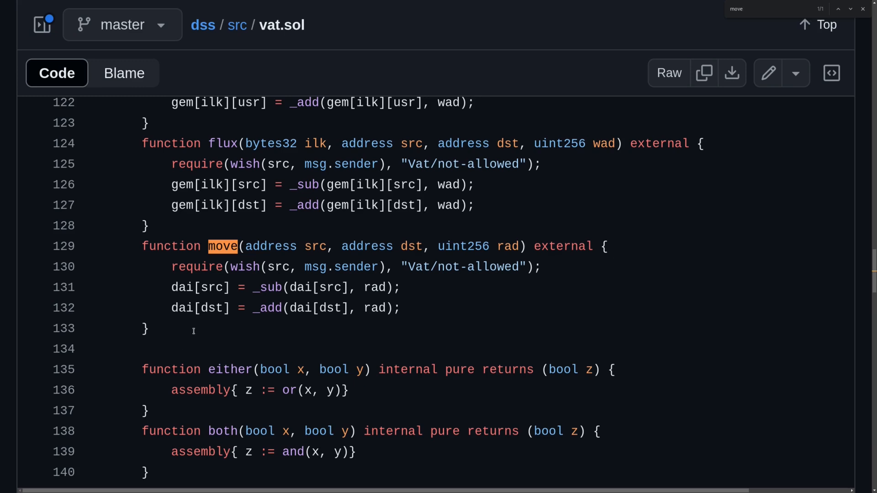
pyautogui.moveTo(142, 246); pyautogui.dragTo(148, 329)
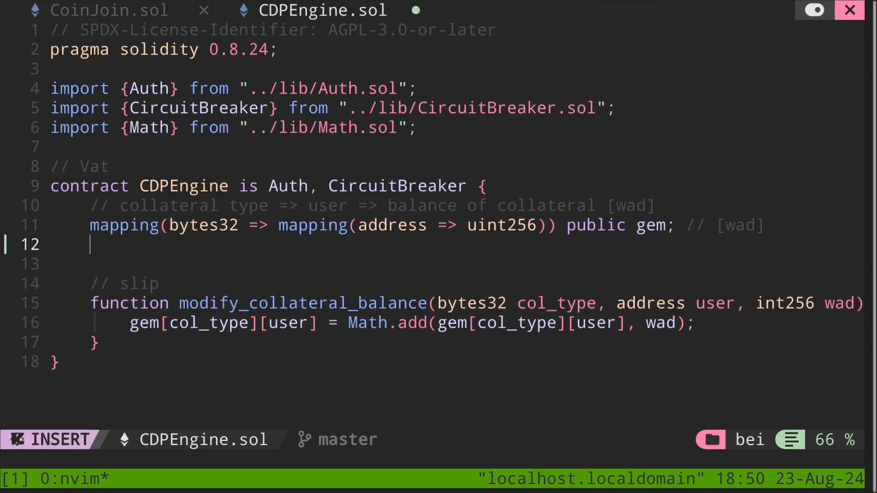
# Paste vat's move function into CDPEngine.sol beneath a // move comment and save.
pyautogui.write('// move')
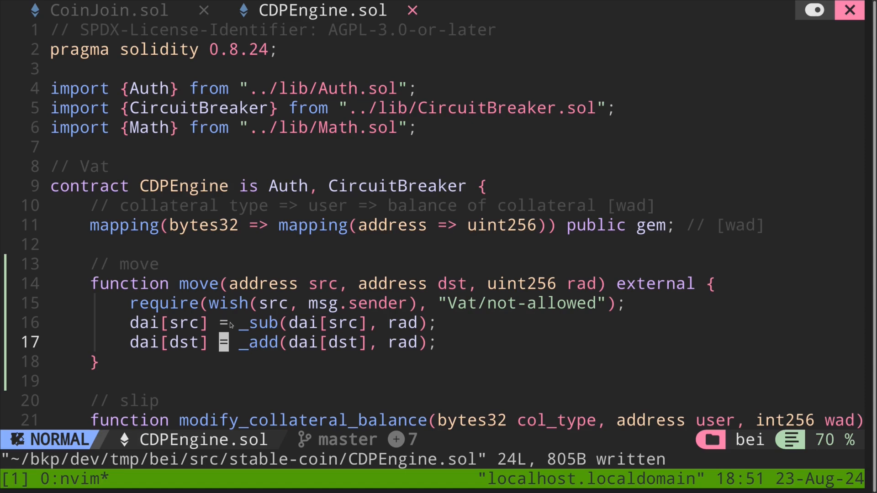
pyautogui.moveTo(227, 309)
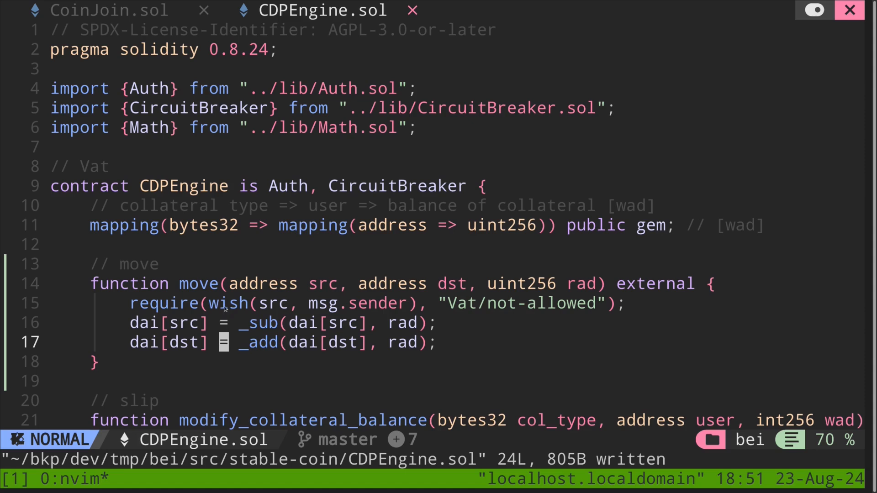
pyautogui.press('v')
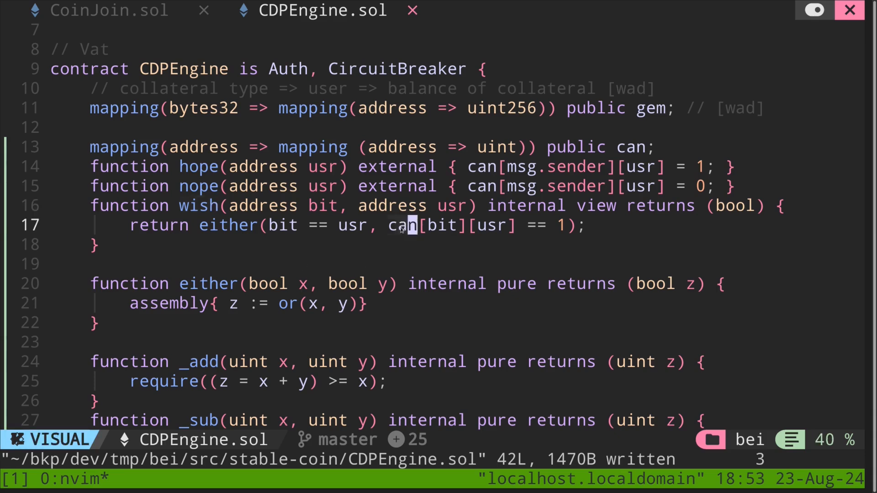
# Paste the can mapping, hope, nope, wish and either, then delete the _add and _sub helpers.
pyautogui.scroll(-3)
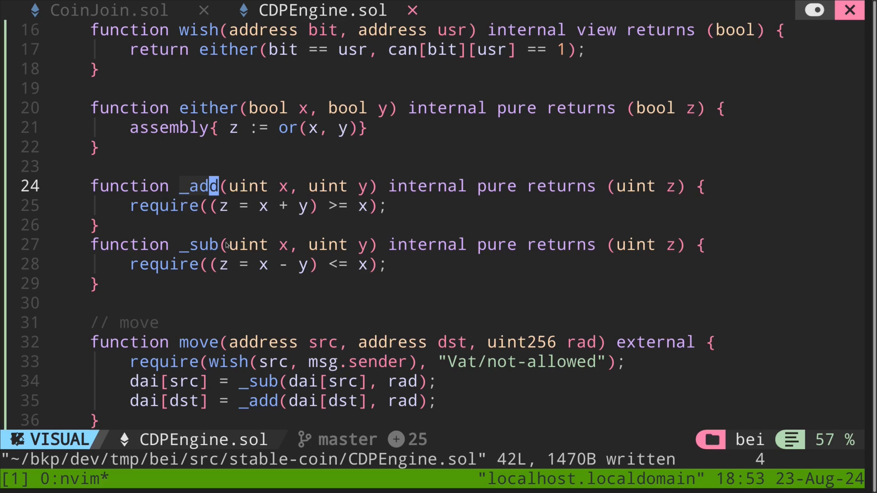
pyautogui.moveTo(264, 195)
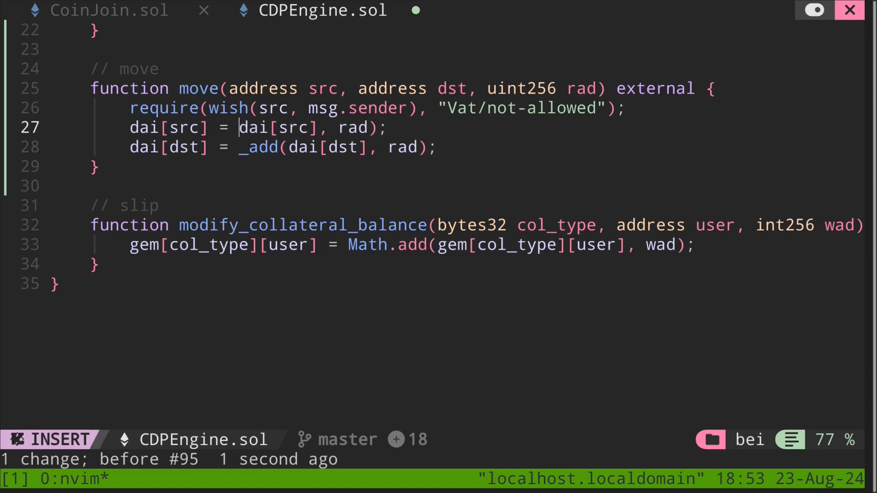
pyautogui.write('-')
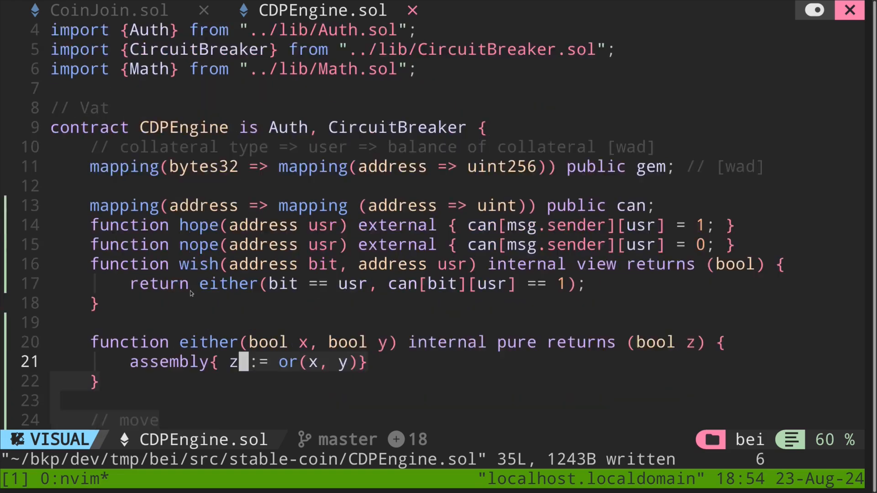
# Spread hope and nope over multiple lines, use uint256, and add an 'owner => user => bool' comment.
pyautogui.scroll(-3)
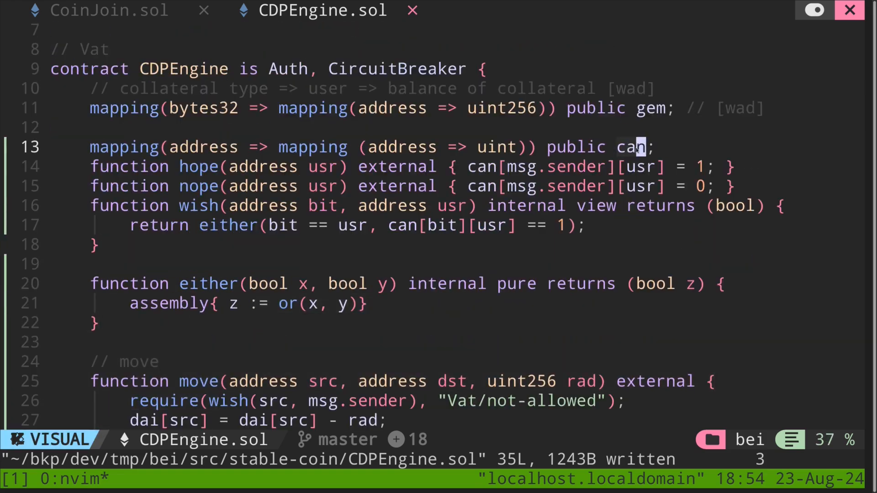
pyautogui.moveTo(187, 263)
pyautogui.write(':e')
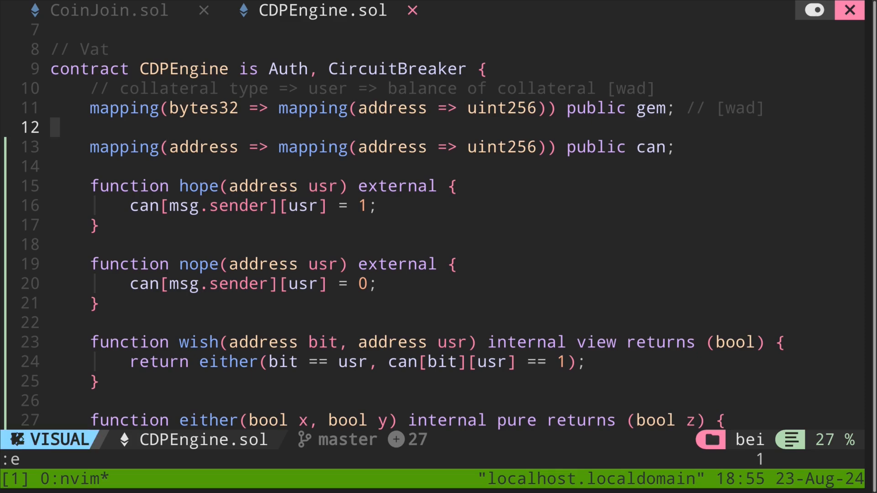
pyautogui.write('// owner =')
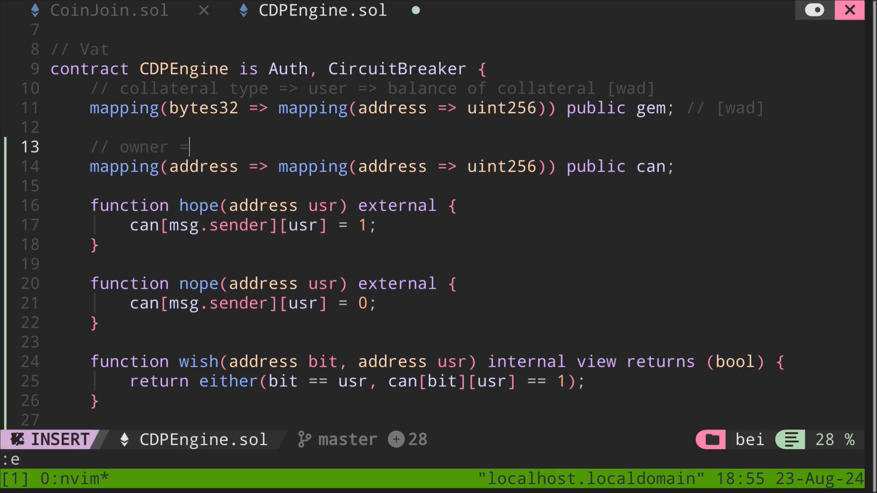
pyautogui.write('user => 0 | 1')
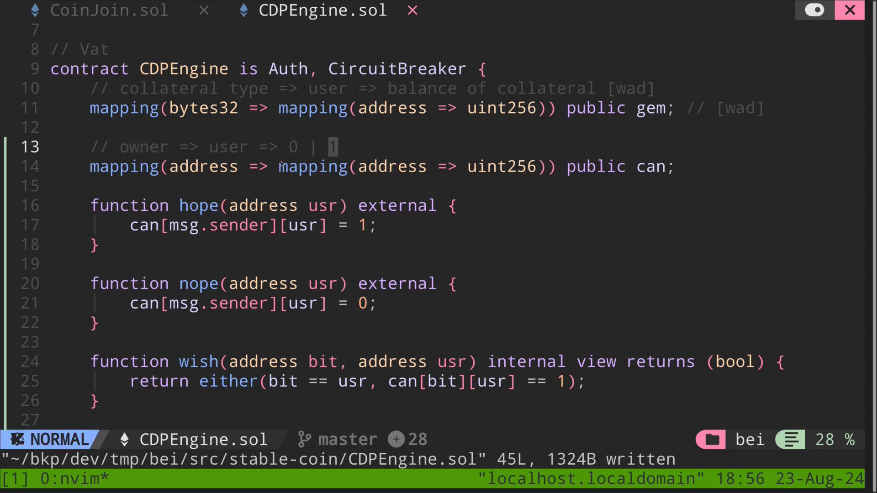
pyautogui.press('v')
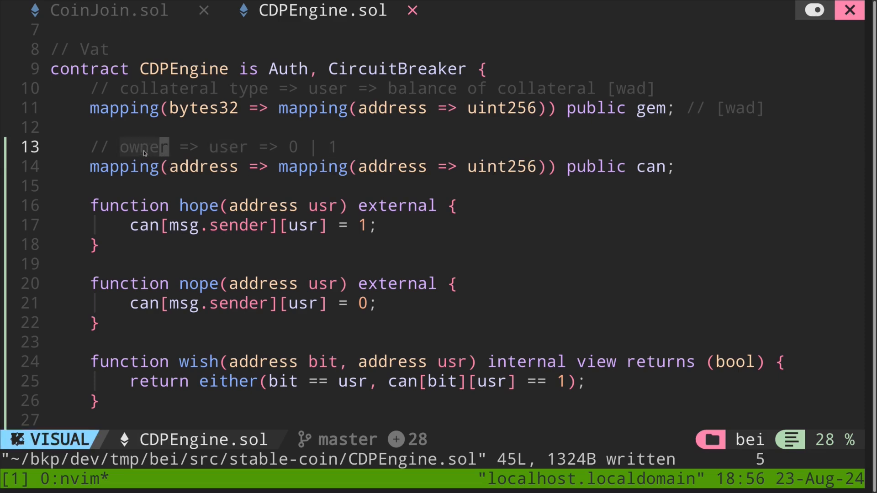
pyautogui.press('Escape')
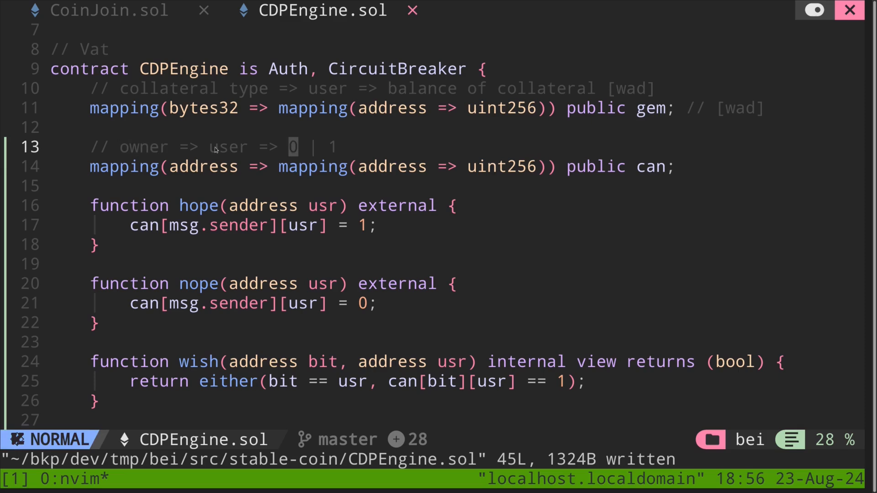
pyautogui.moveTo(222, 147)
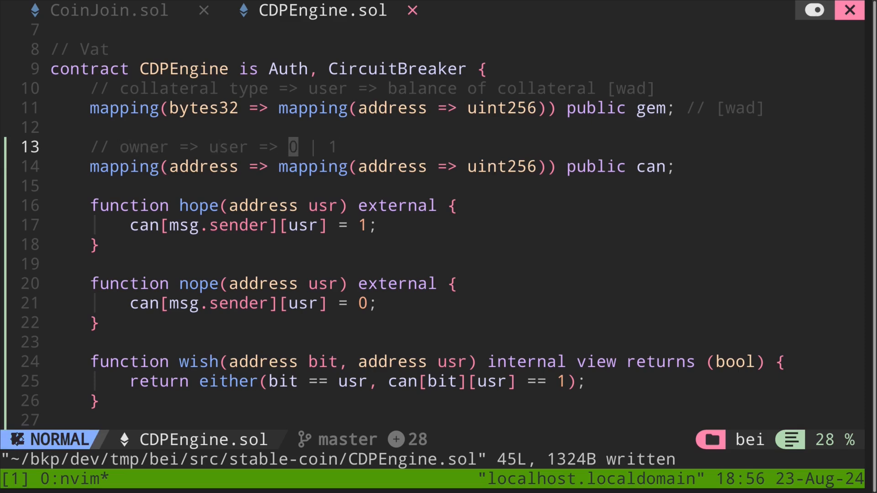
pyautogui.write('boolean')
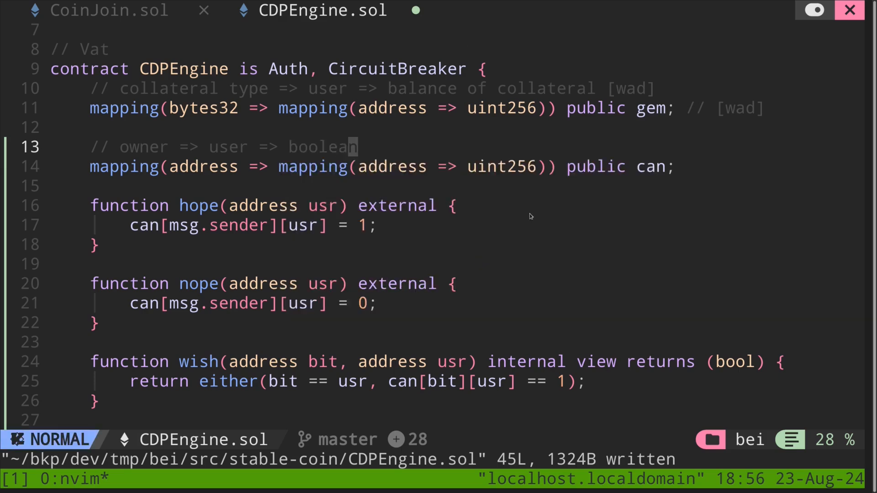
# Finish the boolean comment and rename hope and nope to allow_account_modification and deny_account_modification.
pyautogui.write('boolean')
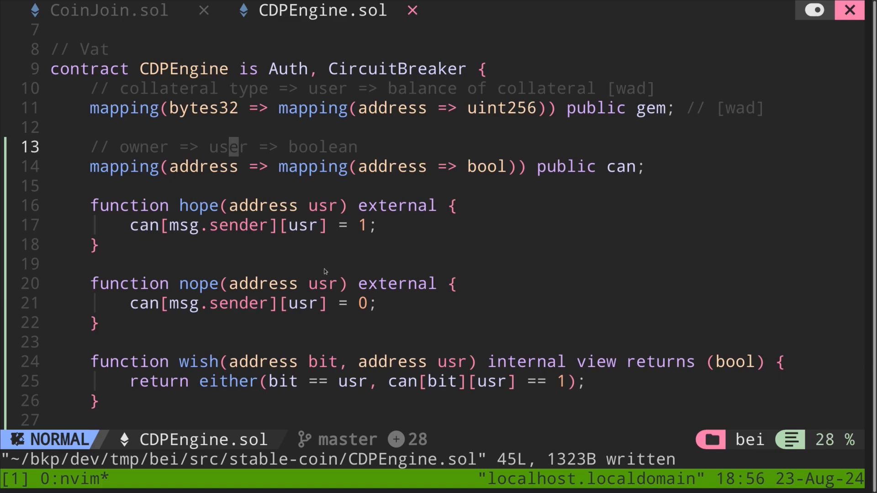
pyautogui.moveTo(305, 250)
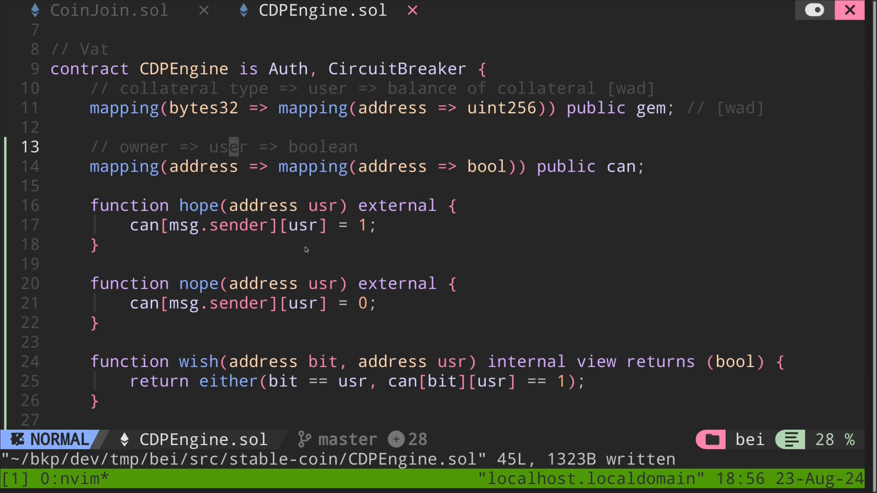
pyautogui.moveTo(342, 211)
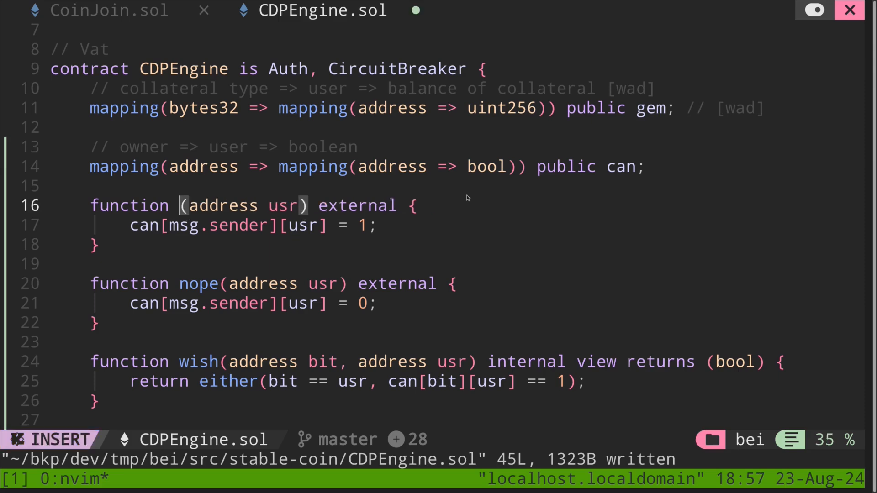
pyautogui.write('allow_')
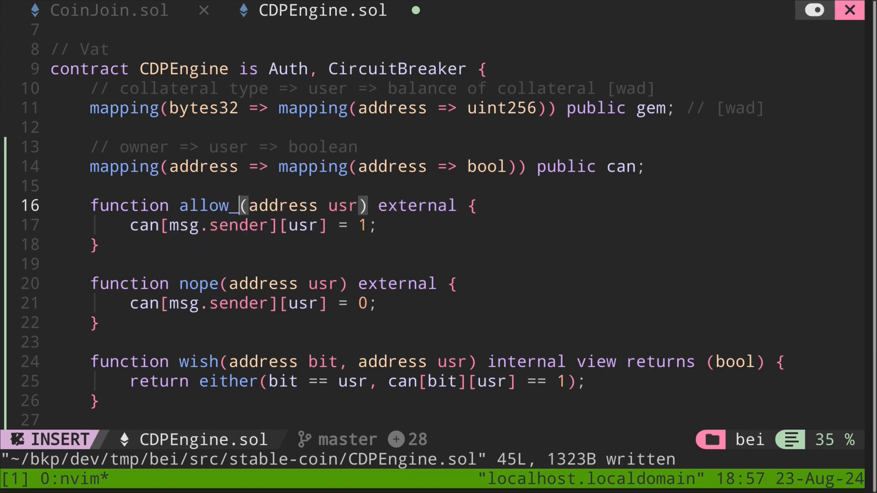
pyautogui.write('account_modifi')
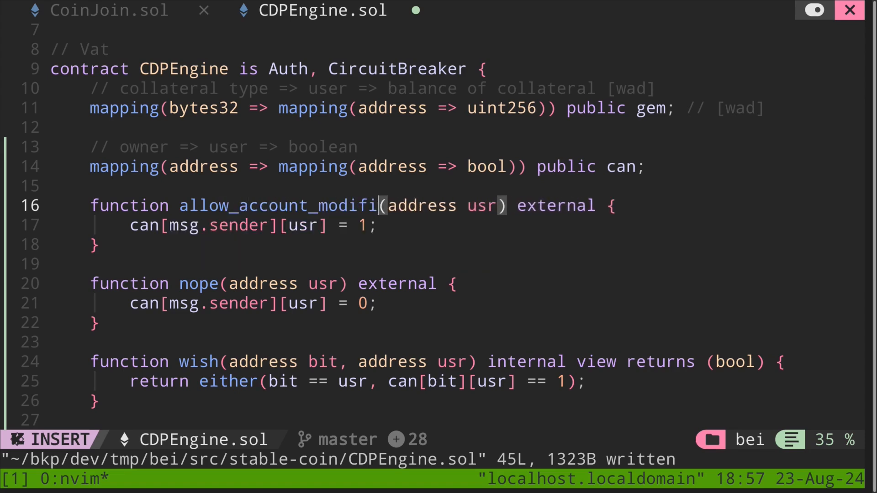
pyautogui.press('Escape')
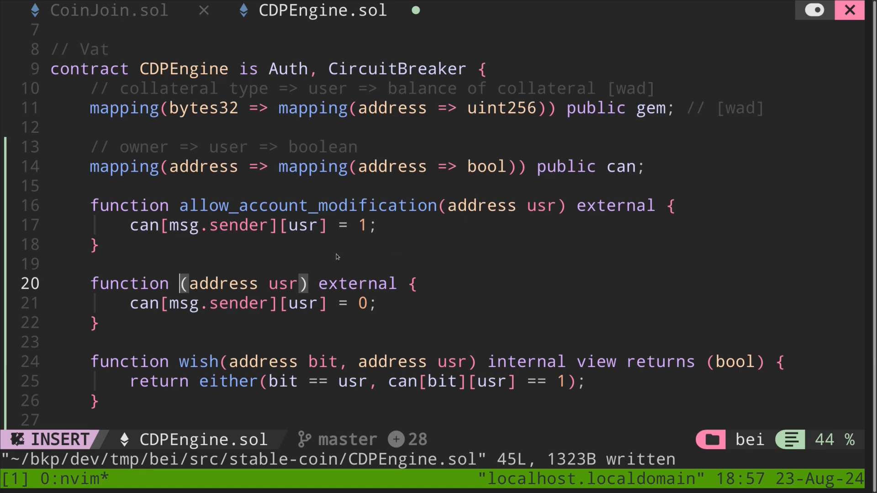
pyautogui.write('deny_account_modification')
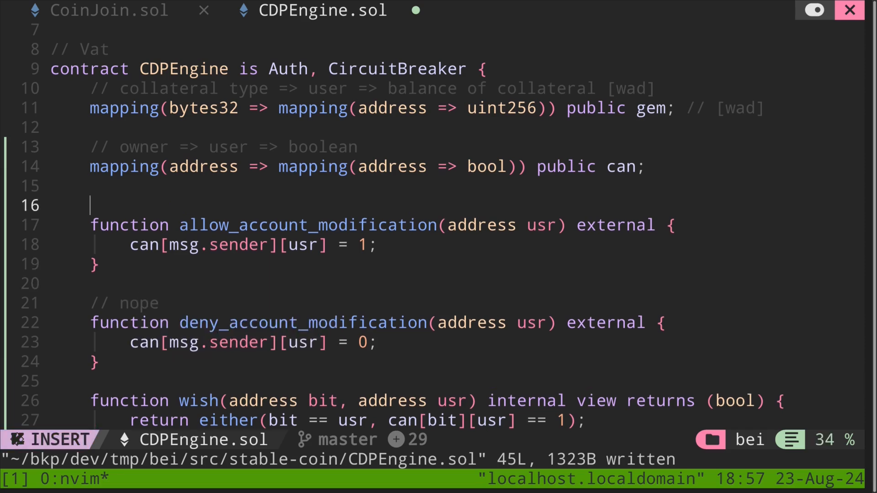
# Add // hope and // nope comments and set the permission values to true and false.
pyautogui.write('// hope')
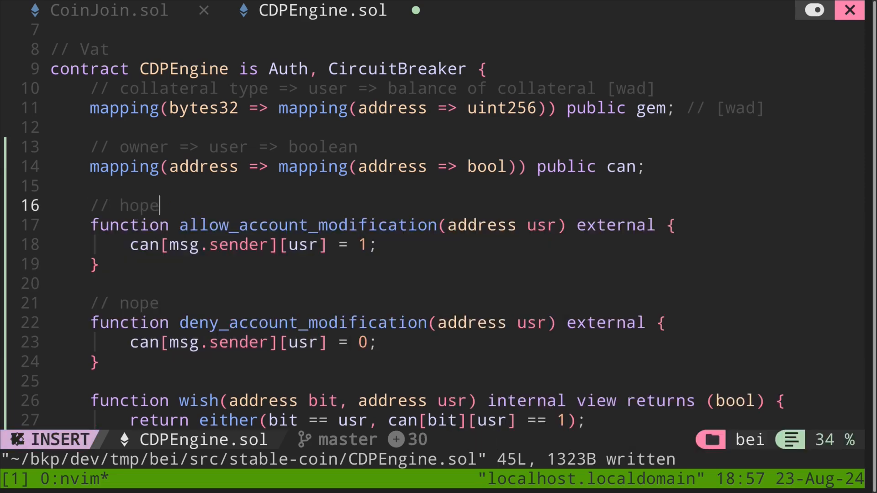
pyautogui.press('Escape')
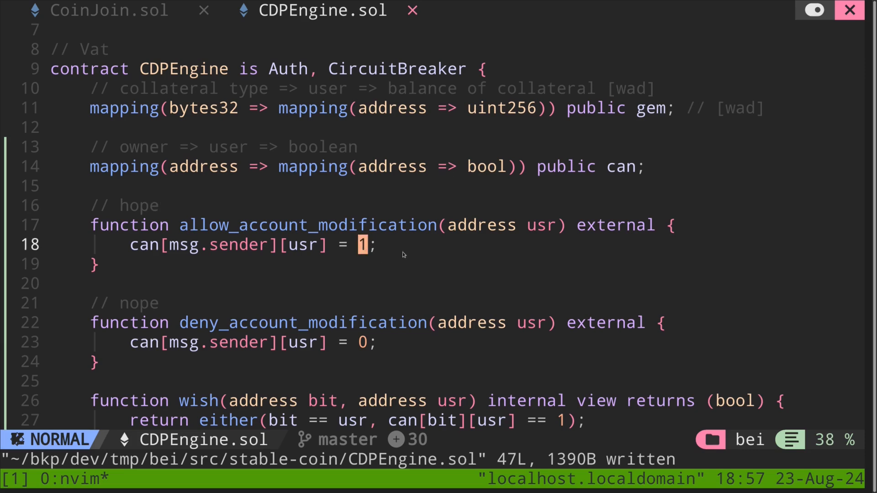
pyautogui.write('true')
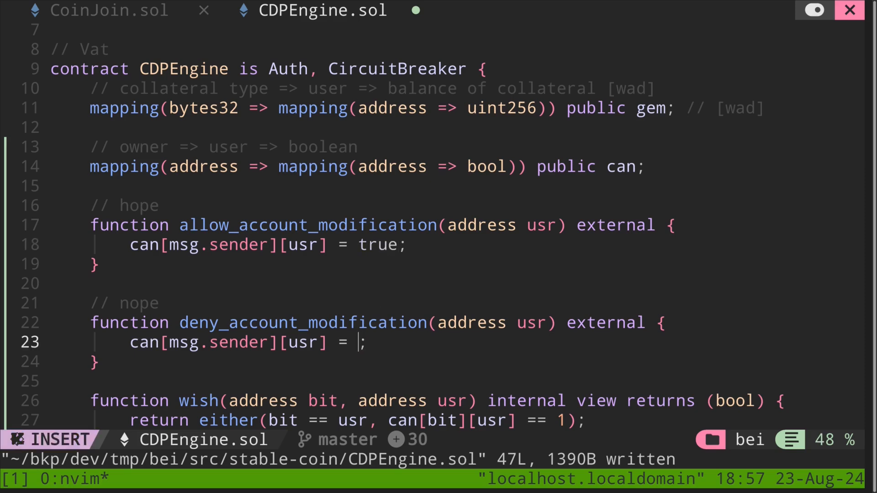
pyautogui.write('false')
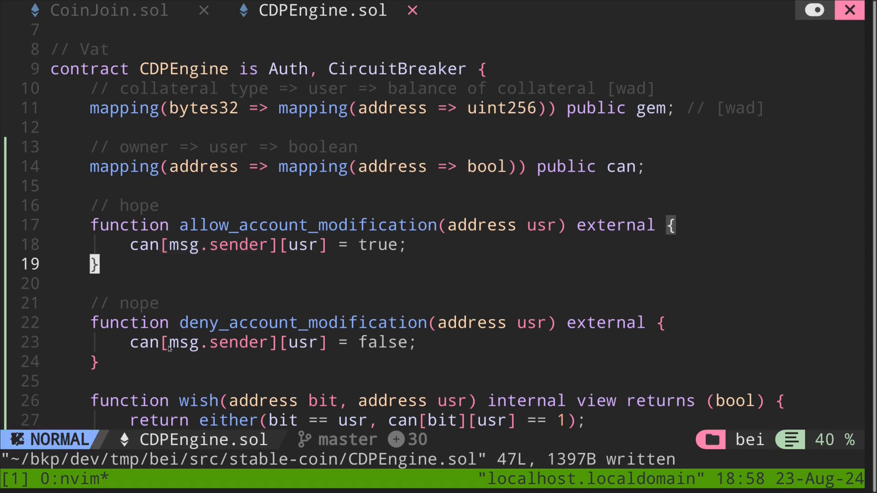
# Add a // wish comment and rename wish's bit parameter to owner.
pyautogui.press('v')
pyautogui.write('// wish')
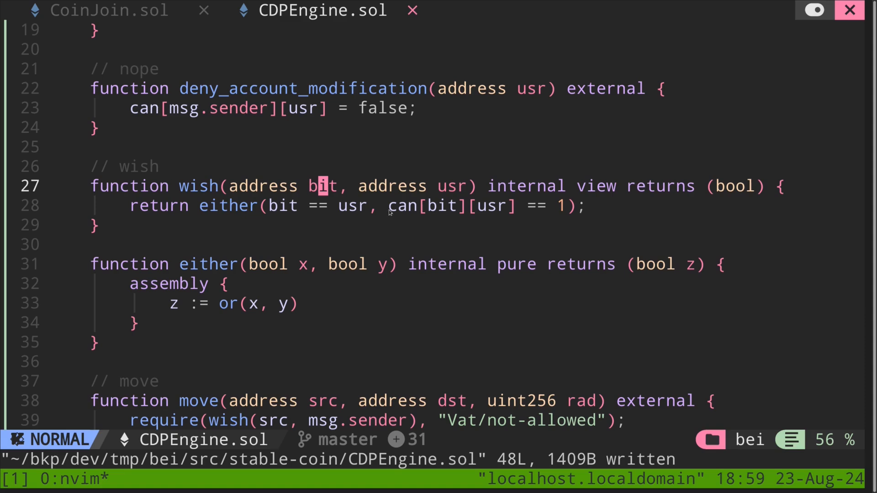
pyautogui.press('v')
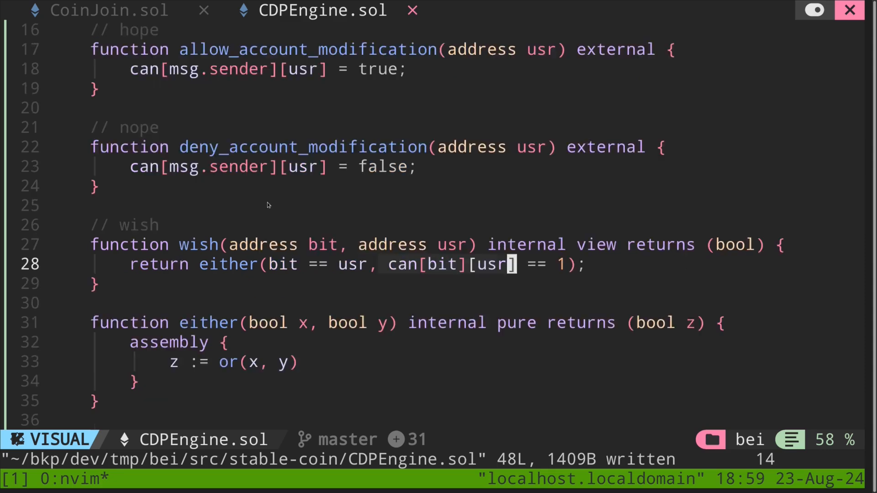
pyautogui.scroll(-3)
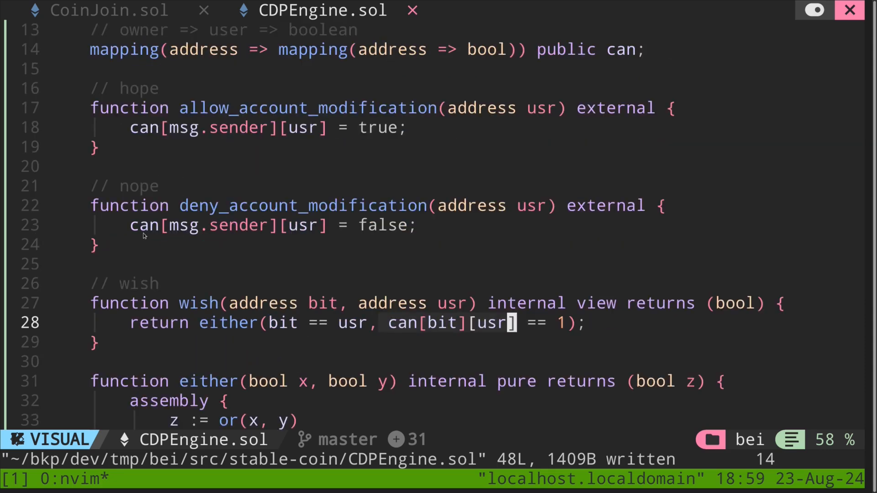
pyautogui.moveTo(302, 217)
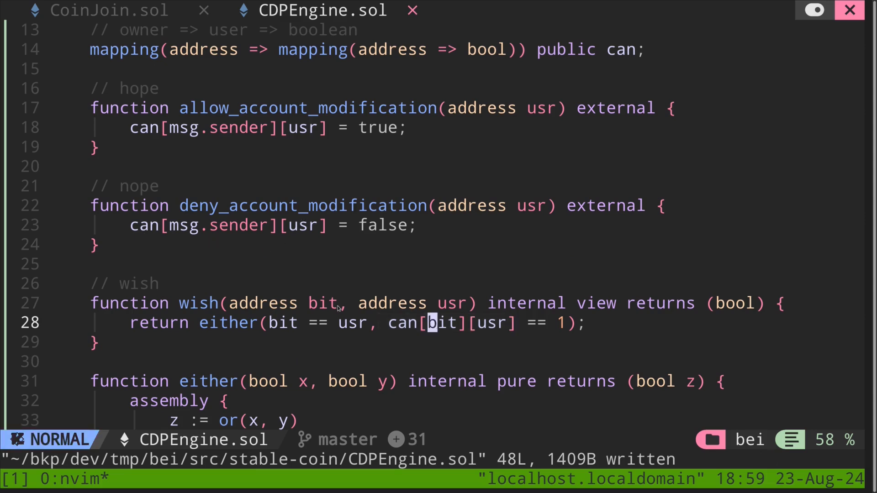
pyautogui.write('owner')
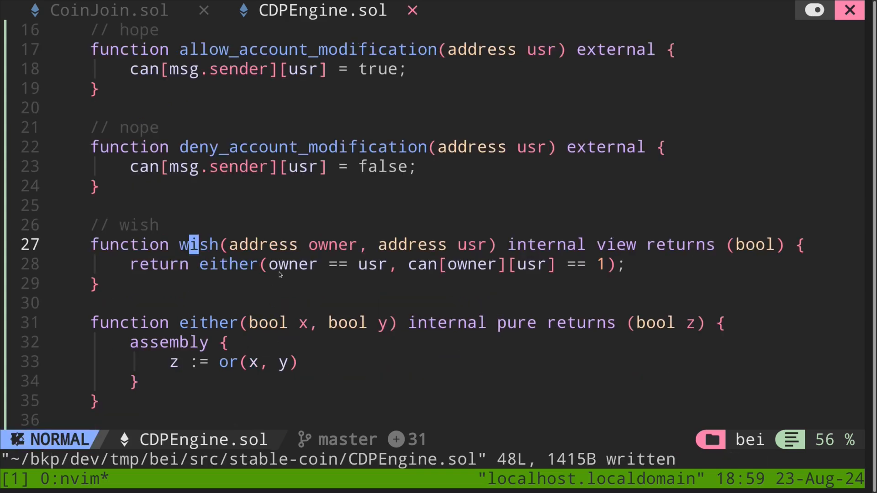
pyautogui.moveTo(326, 271)
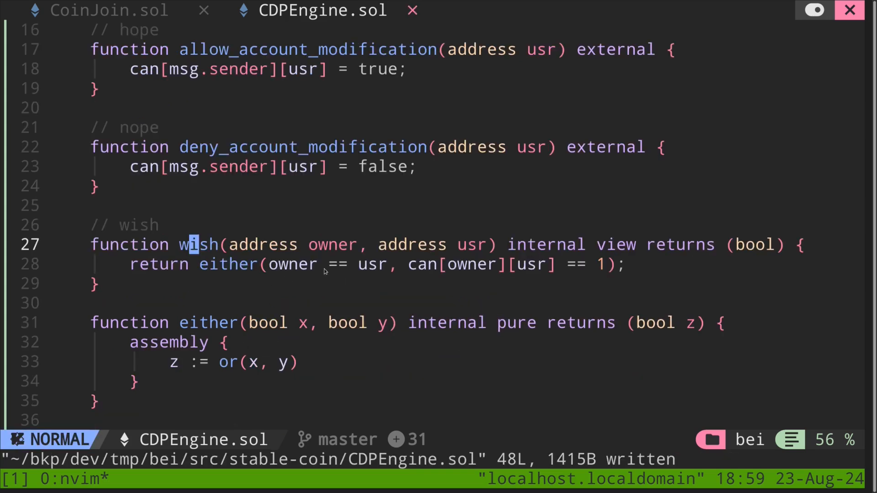
# Drop '== 1' from wish's return and begin renaming wish to can_modify_account.
pyautogui.press('v')
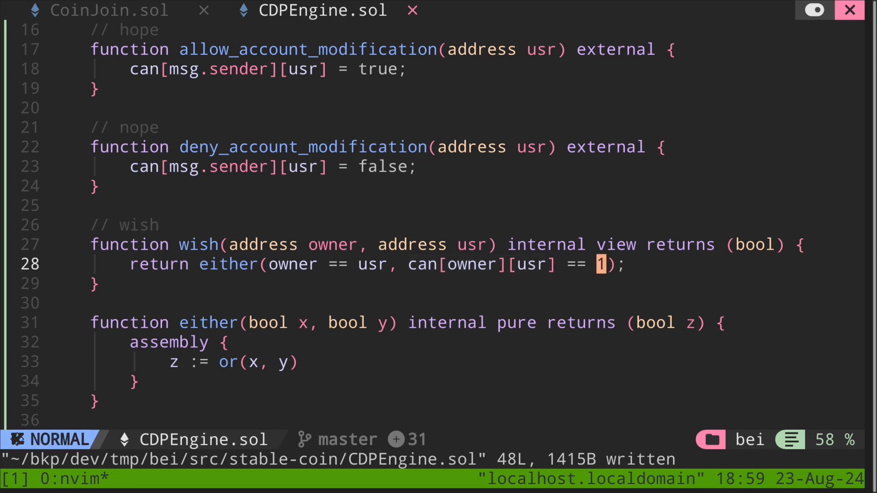
pyautogui.press('x')
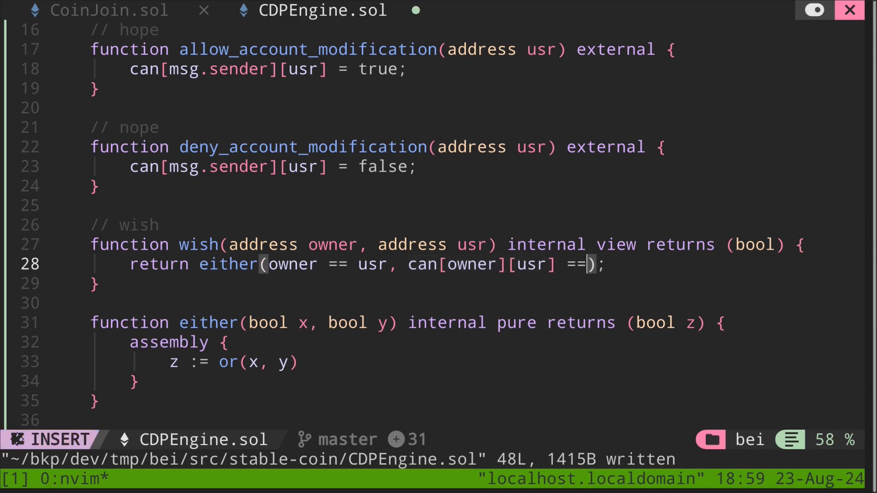
pyautogui.press('BackSpace')
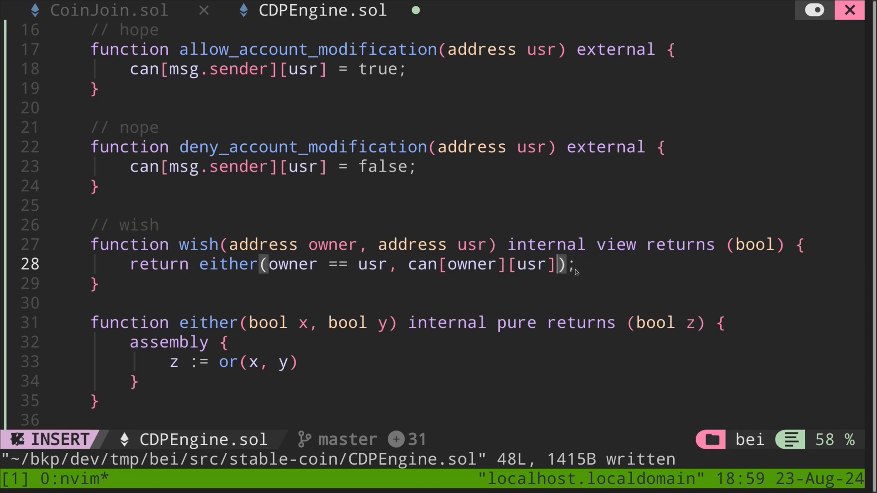
pyautogui.press('Escape')
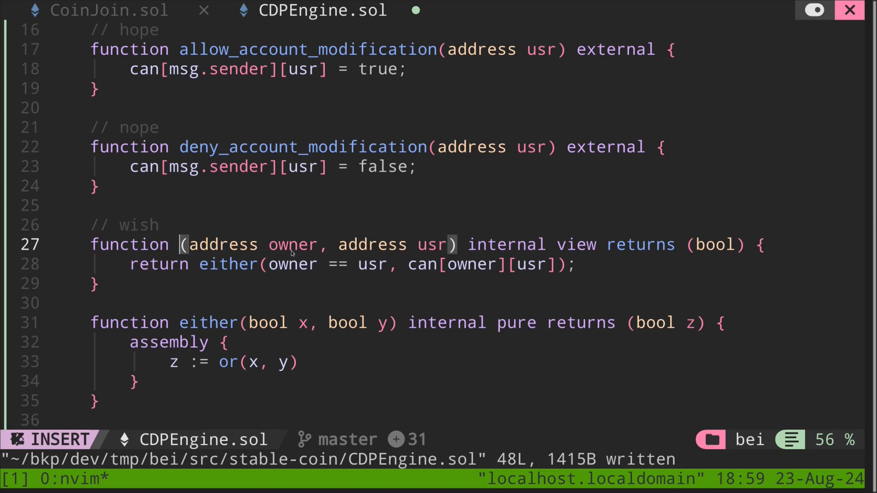
pyautogui.moveTo(419, 244)
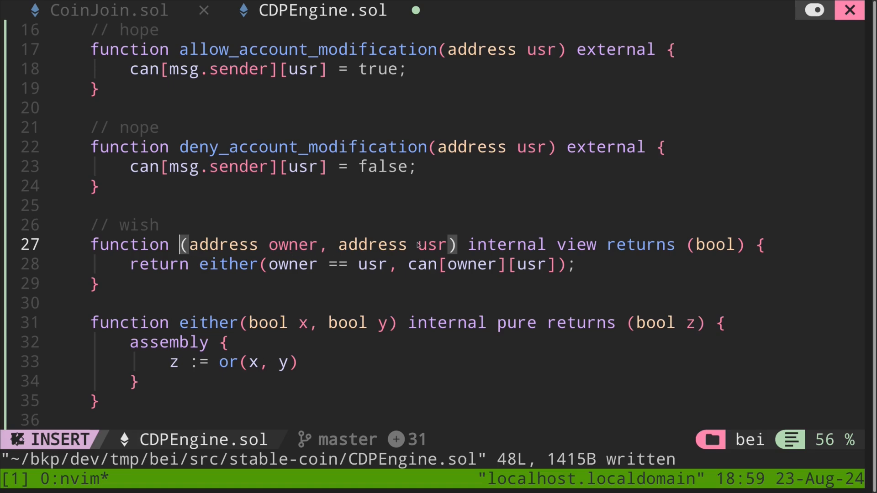
pyautogui.write('can_')
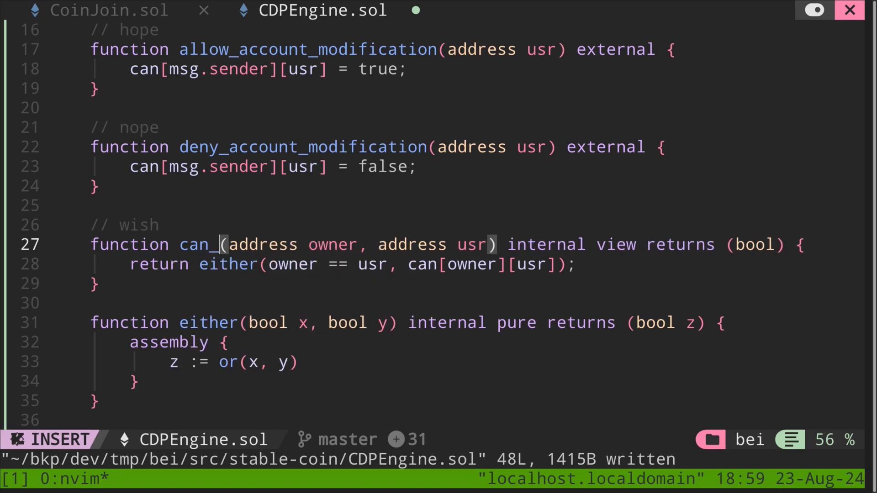
pyautogui.write('modify')
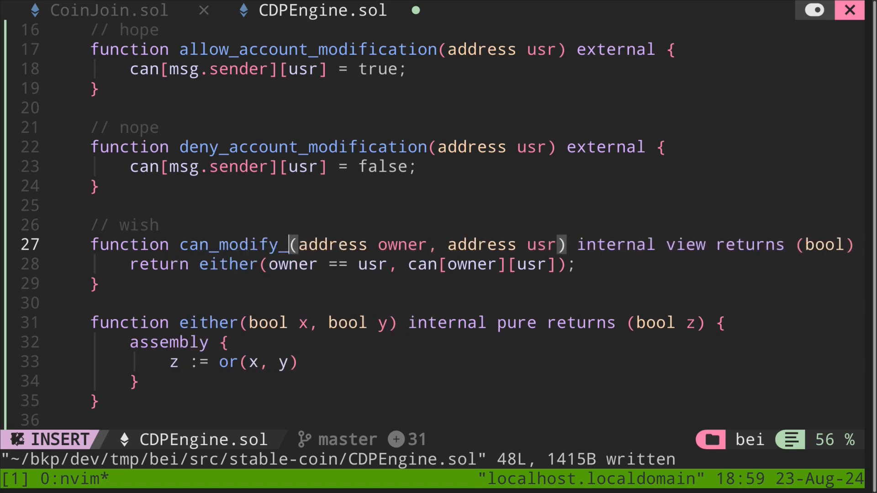
# Remove the either helper so can_modify_account returns owner == usr || can[owner][usr].
pyautogui.press('Escape')
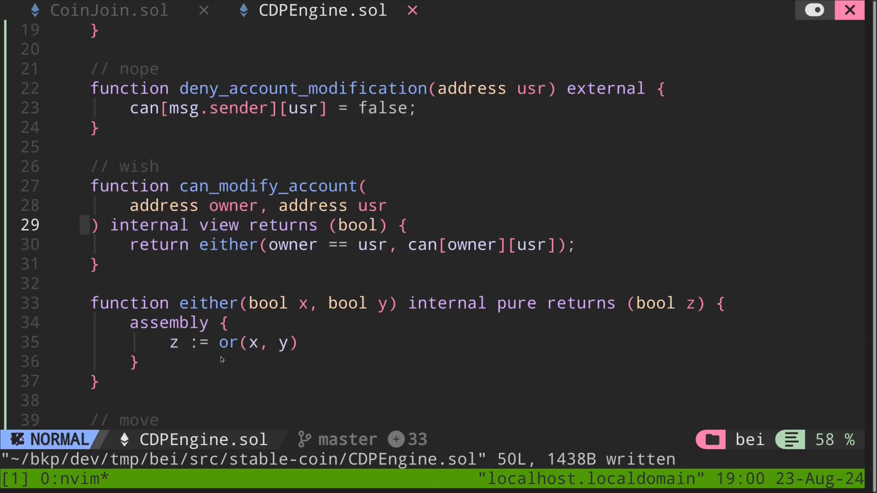
pyautogui.moveTo(259, 308)
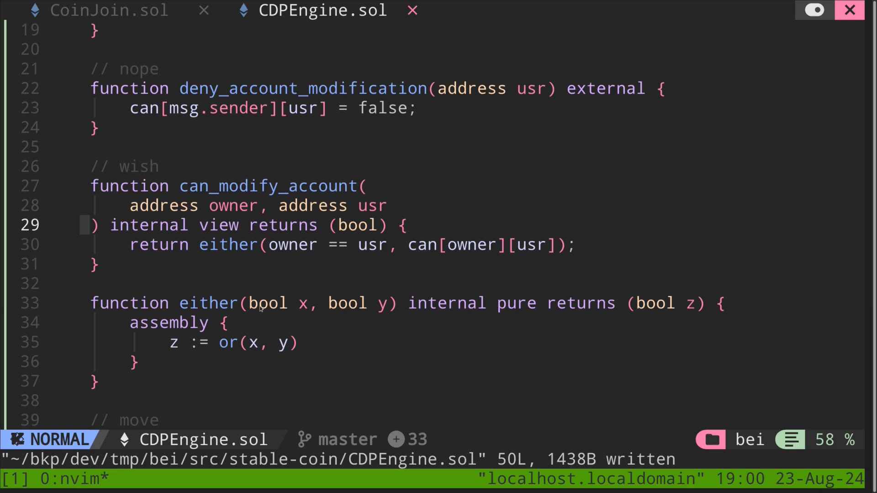
pyautogui.moveTo(307, 309)
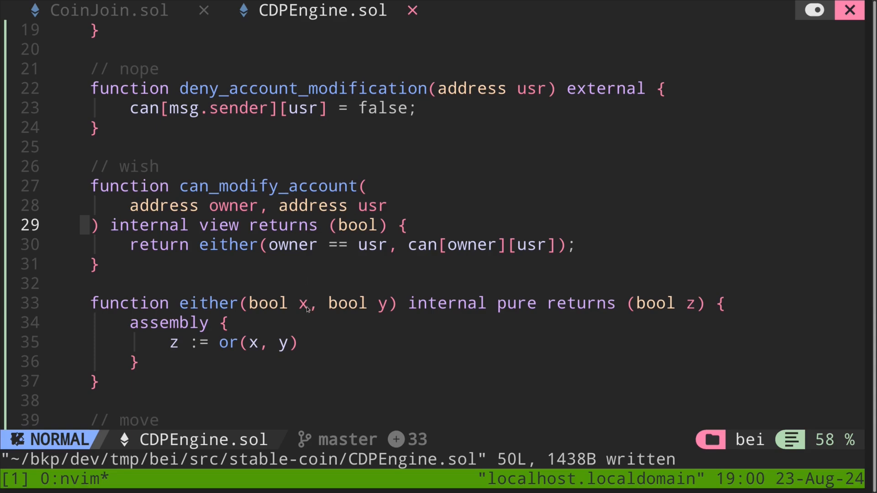
pyautogui.press('V')
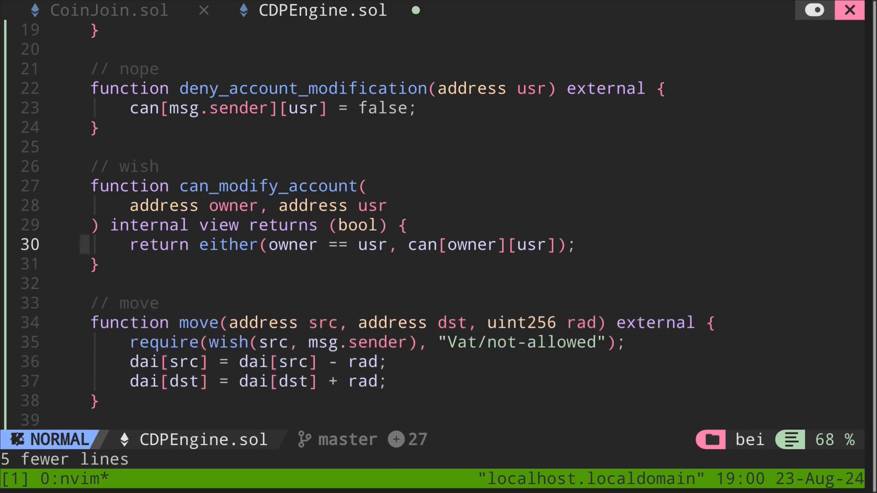
pyautogui.write('e')
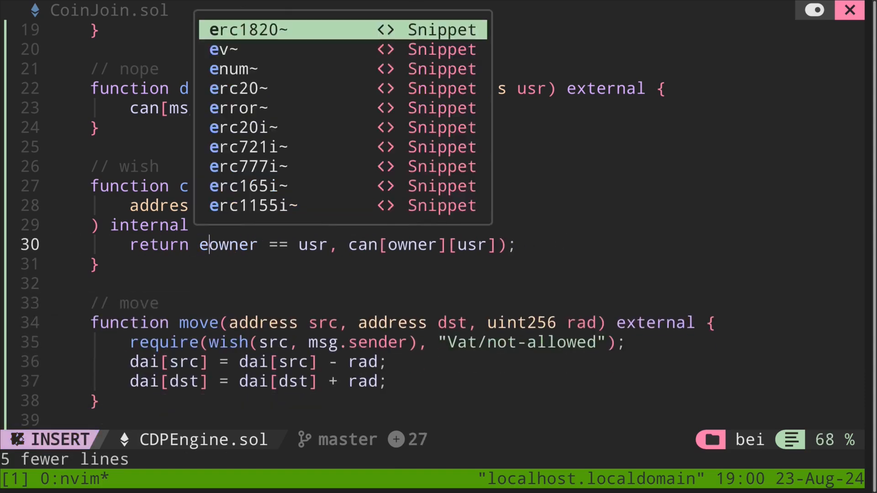
pyautogui.press('Escape')
pyautogui.write(' ||')
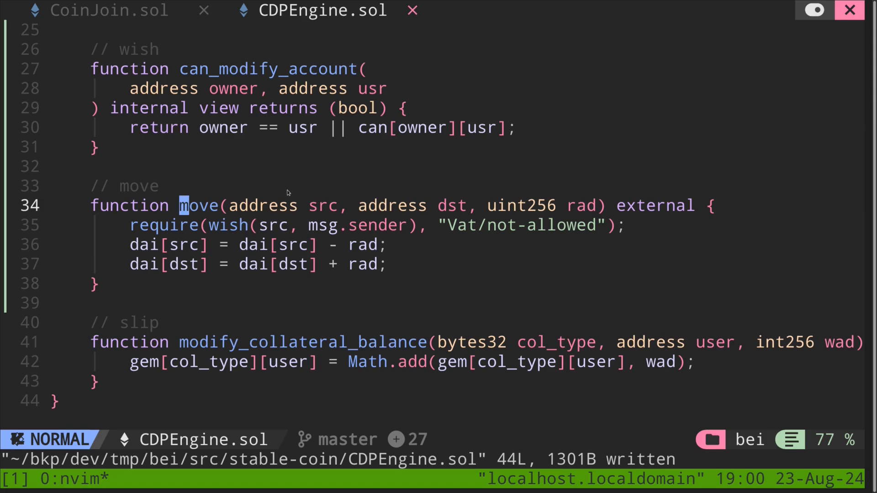
pyautogui.moveTo(234, 181)
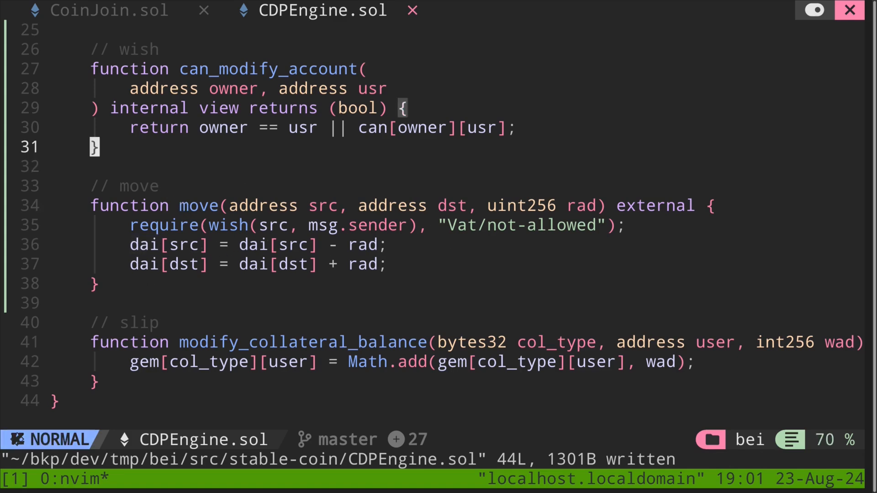
# Add a public address => uint256 mapping above move and rename its dai balances to coin.
pyautogui.press('o')
pyautogui.write('mapping(address ')
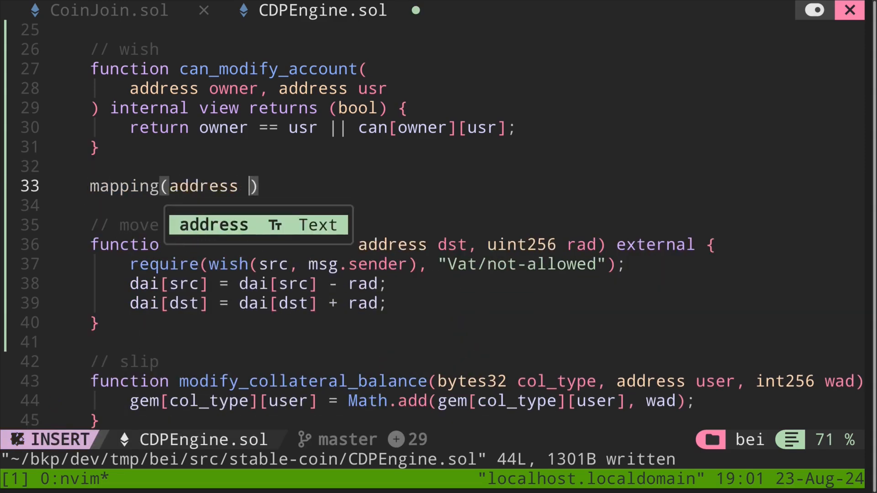
pyautogui.write('=> uint256')
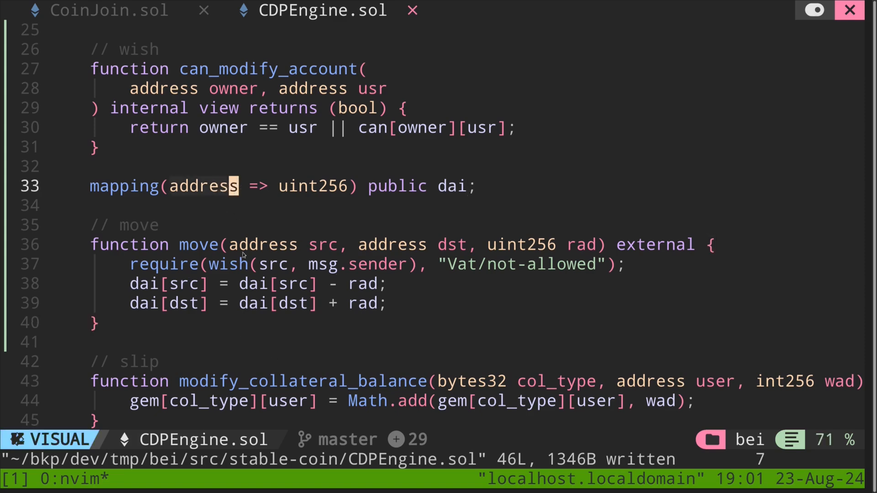
pyautogui.press('Escape')
pyautogui.write('coin')
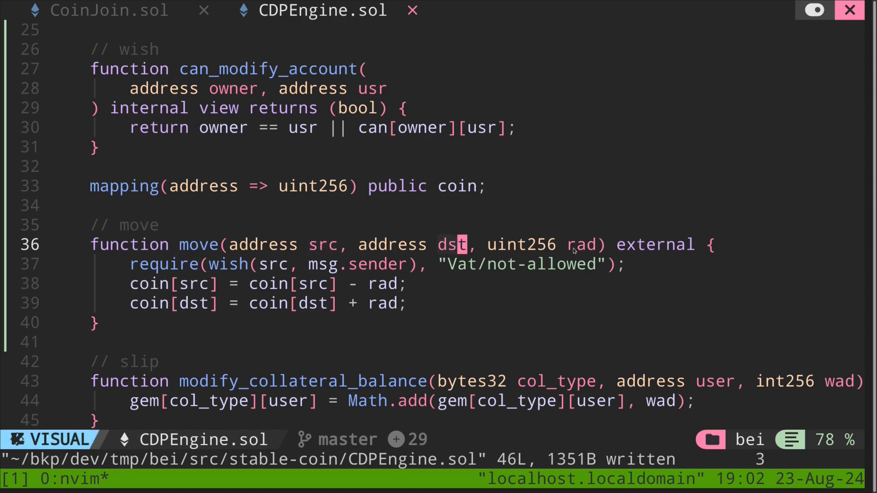
# Rename move to transfer_coin, requiring can_modify_account(src, msg.sender) with message "not allowed".
pyautogui.press('Escape')
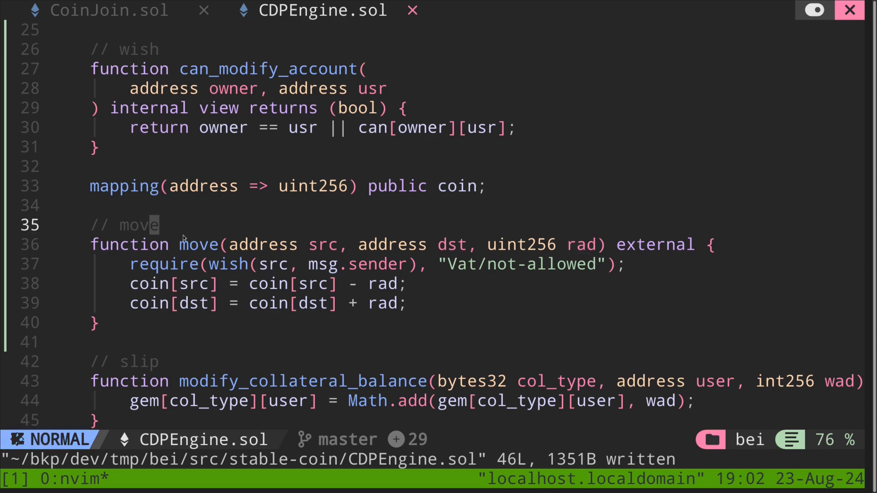
pyautogui.write('transfer_coin')
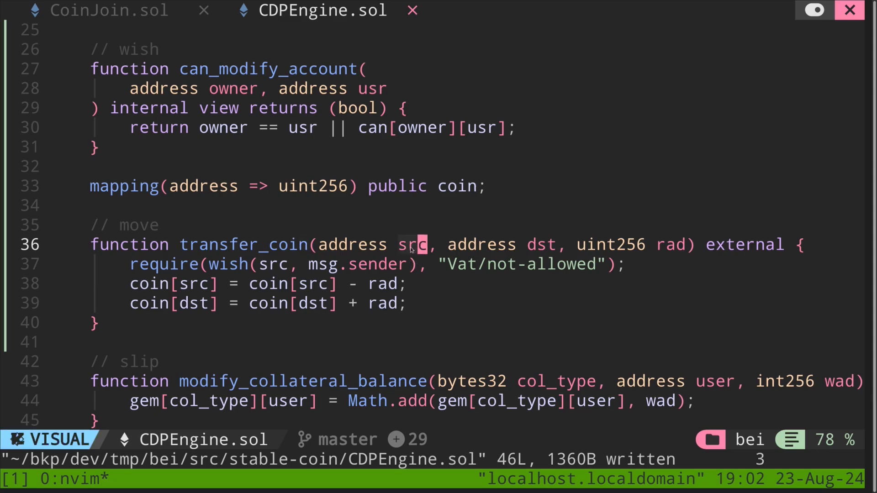
pyautogui.press('j')
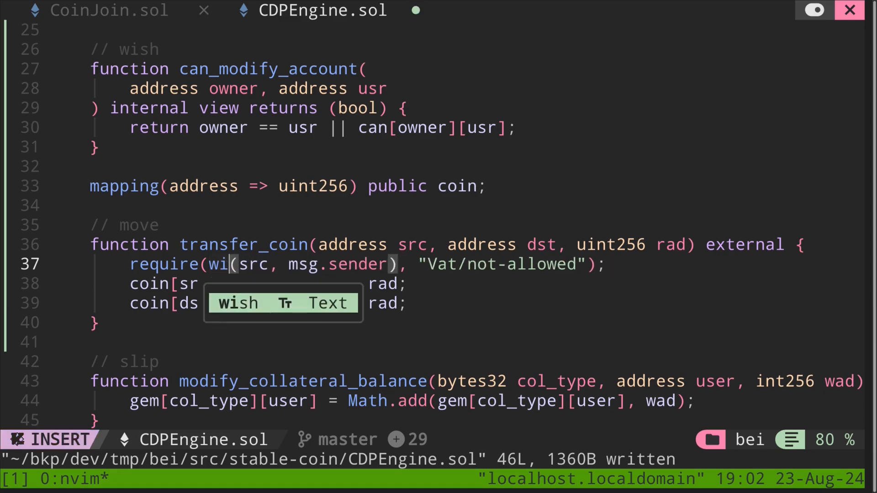
pyautogui.write('can_modify_account')
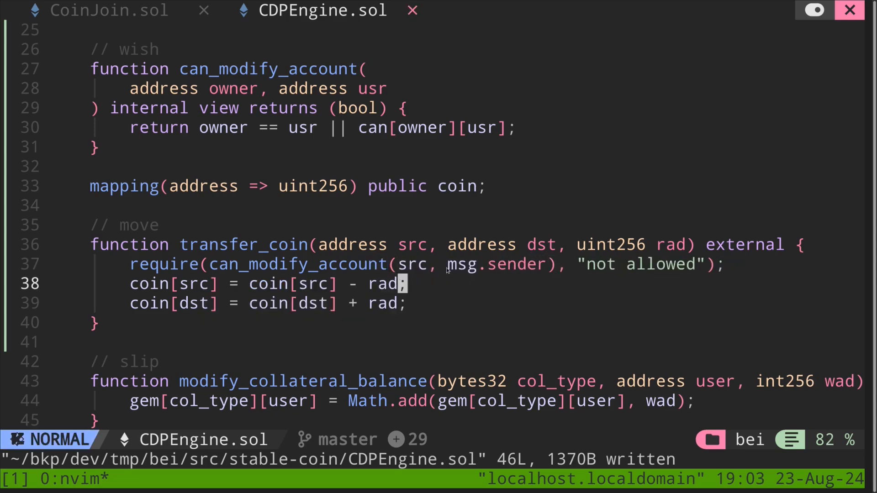
pyautogui.press('v')
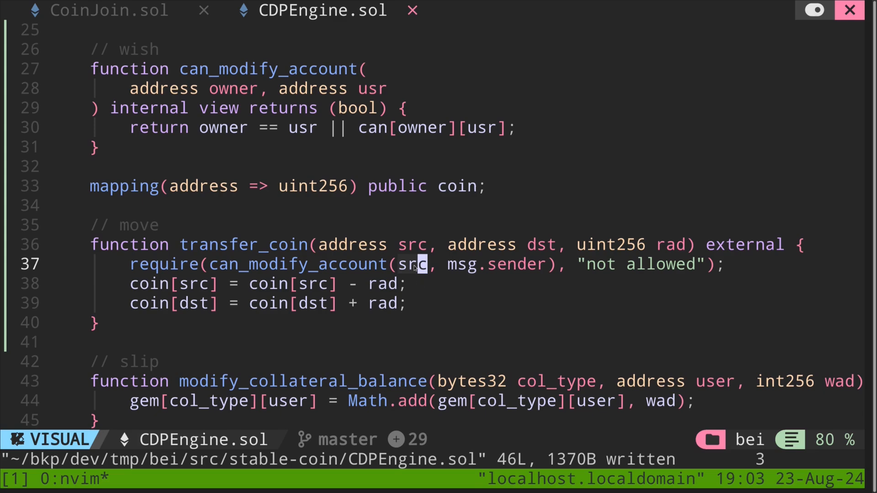
pyautogui.moveTo(142, 271)
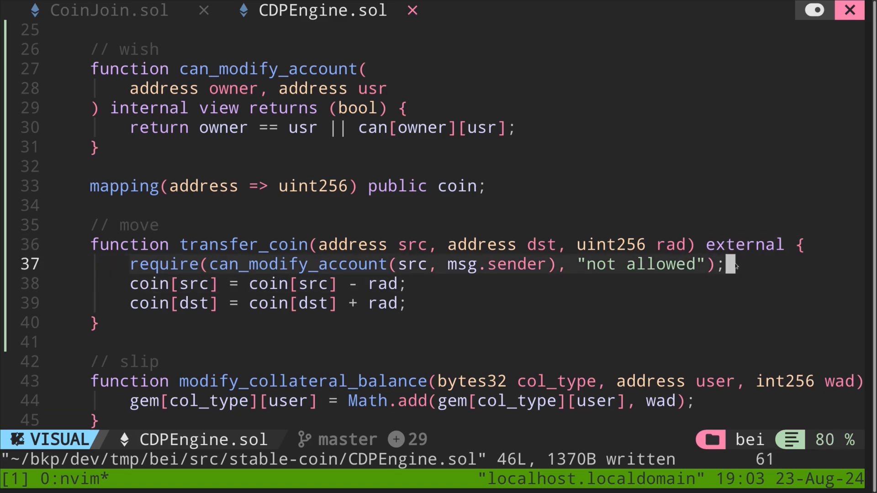
pyautogui.moveTo(135, 296)
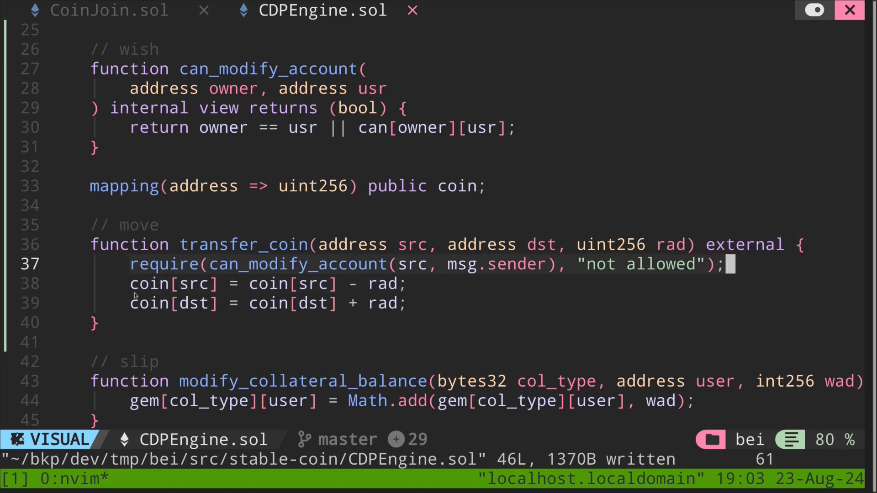
pyautogui.moveTo(149, 289)
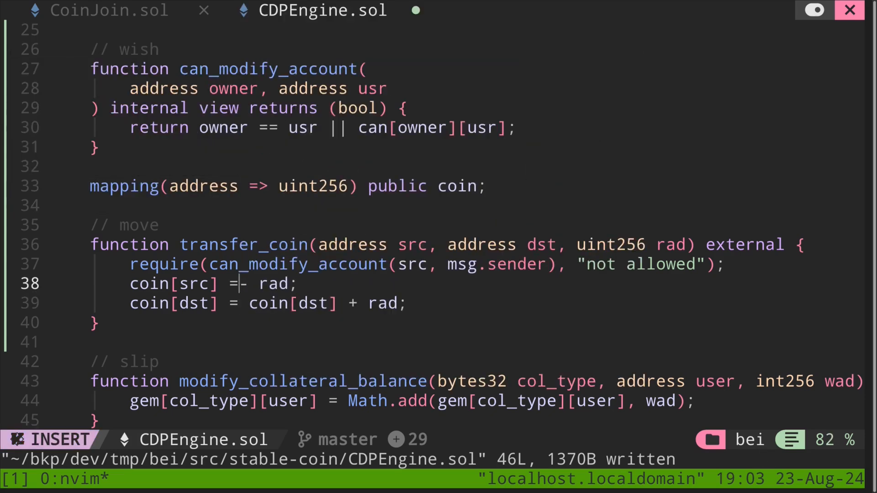
# Update coin[src] and coin[dst] with -= and += rad, save, then suspend Neovim for forge build.
pyautogui.write('-=')
pyautogui.click(269, 303)
pyautogui.write('=')
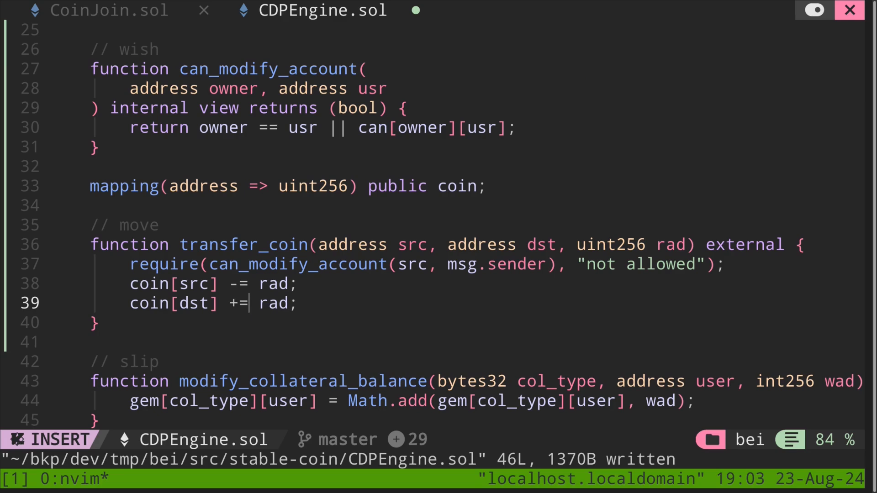
pyautogui.press('Escape')
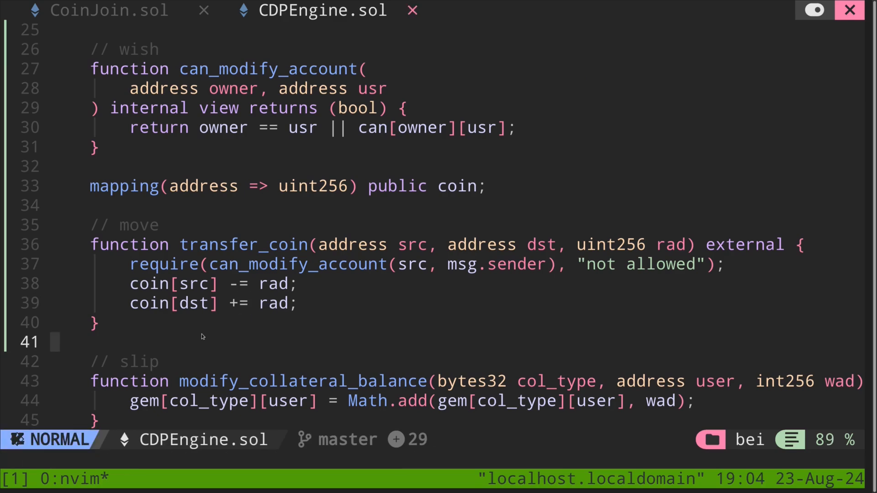
pyautogui.moveTo(163, 222)
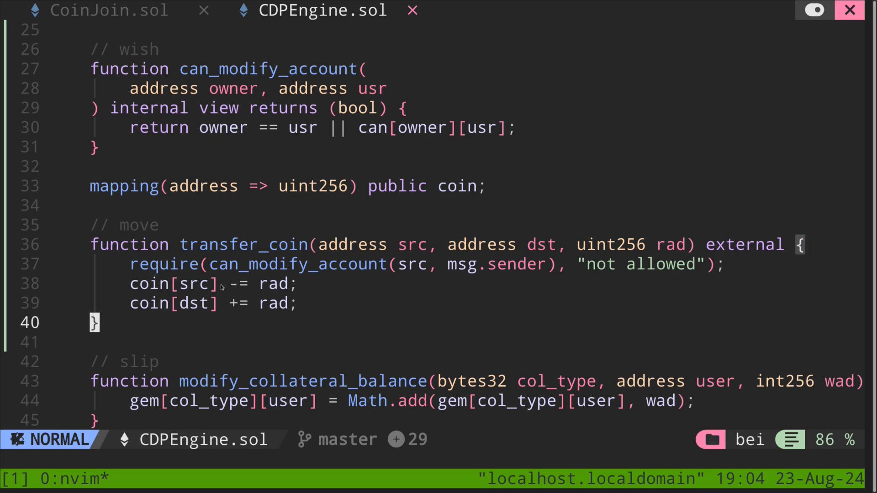
pyautogui.press('ctrl+z')
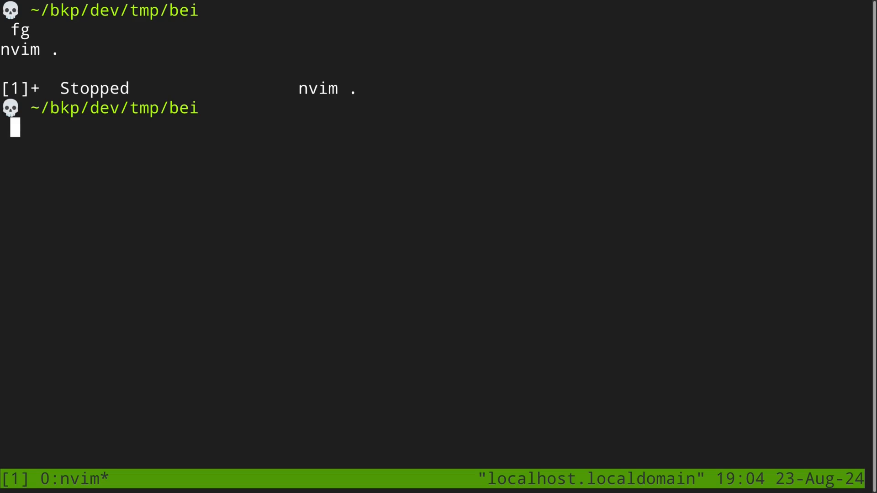
pyautogui.write('forge bui')
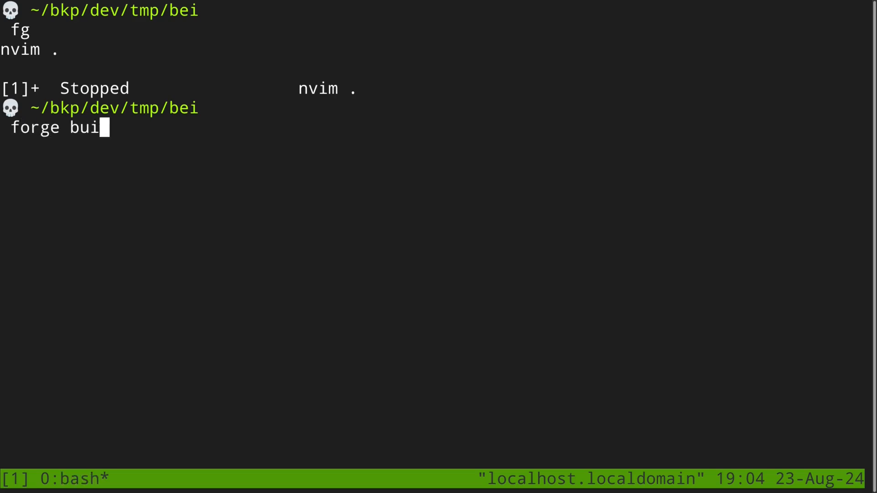